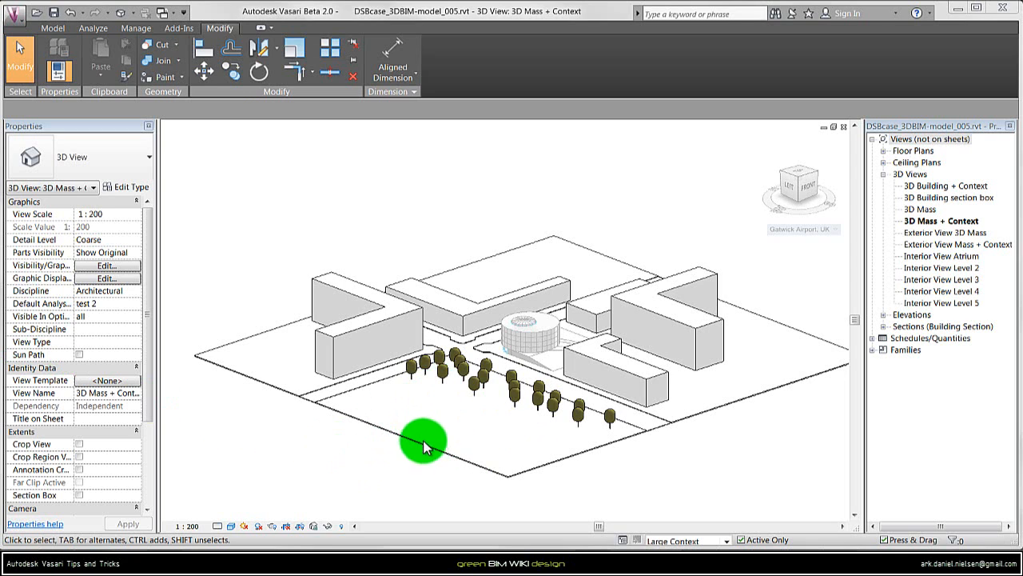
mouse_move(685, 284)
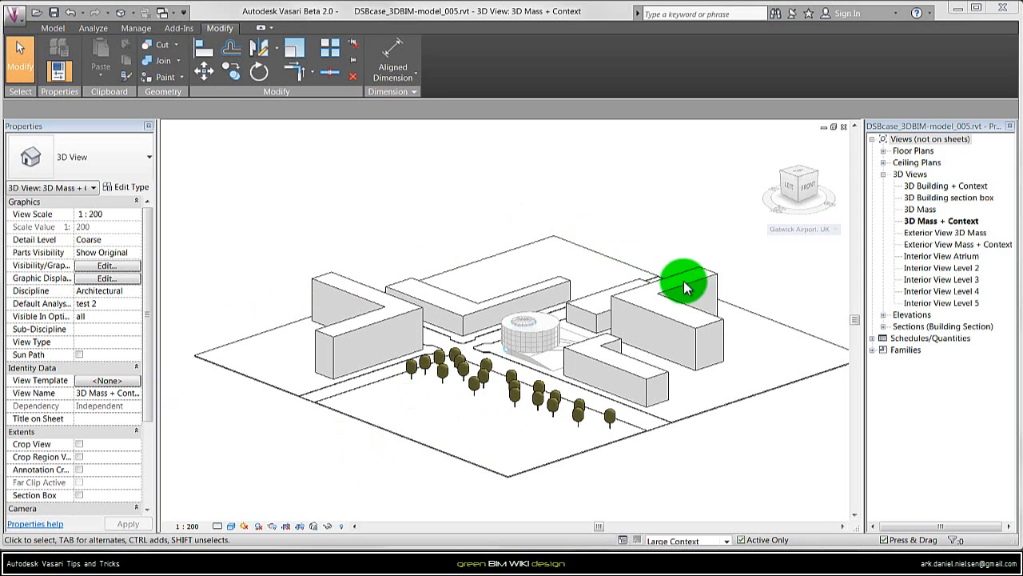
Launch the Ecotect Wind Tunnel from the Analyze tools to simulate wind velocity over the massing.
left_click(570, 451)
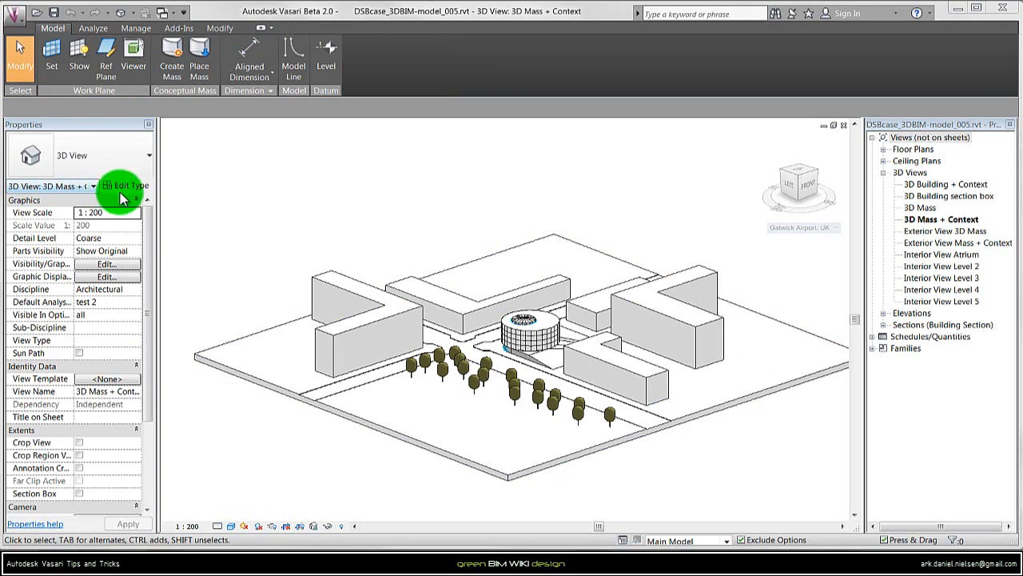
left_click(93, 28)
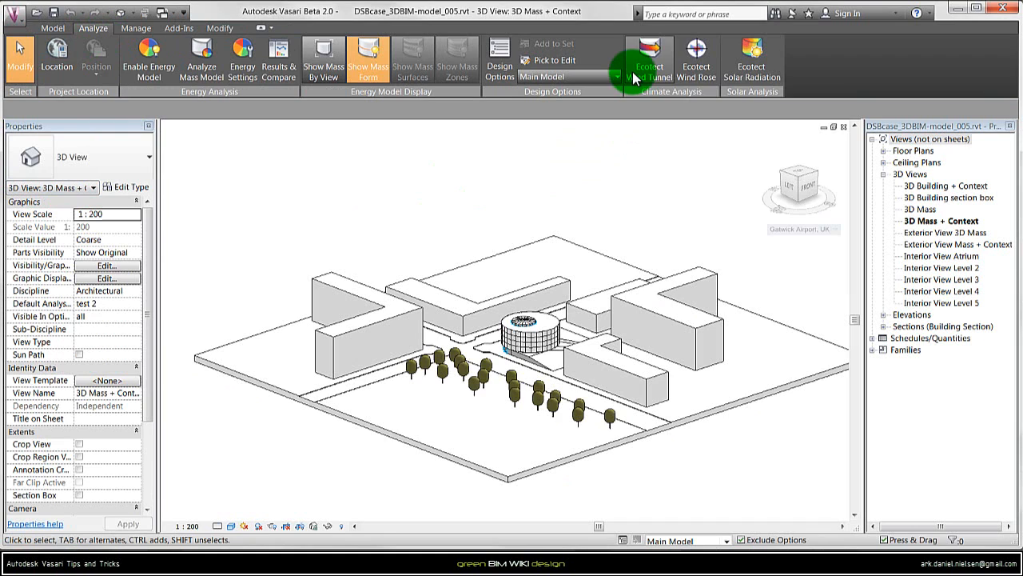
left_click(649, 61)
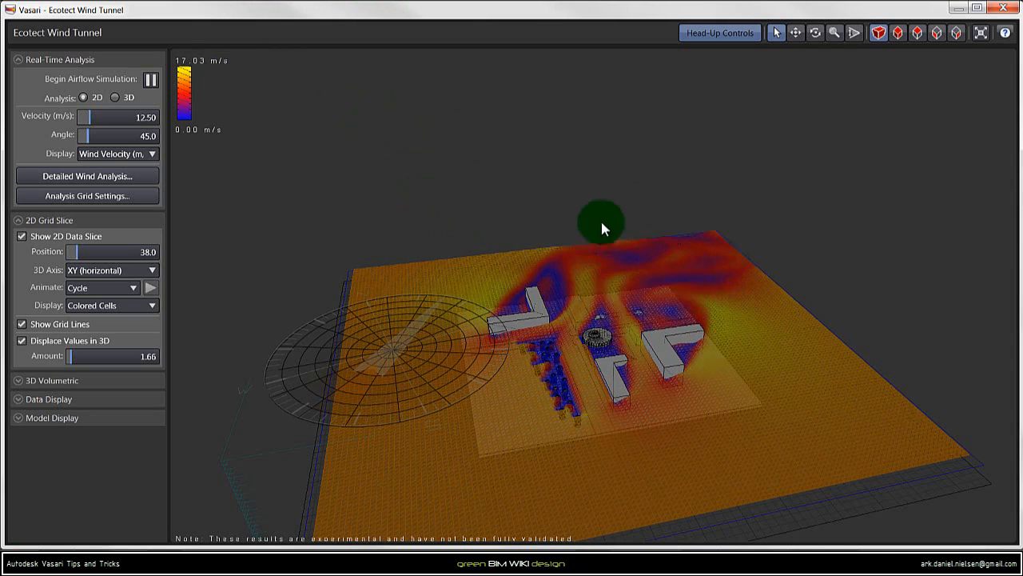
Show the 3D analysis grid outline and orbit around it to inspect its extents.
left_click_drag(601, 220, 531, 233)
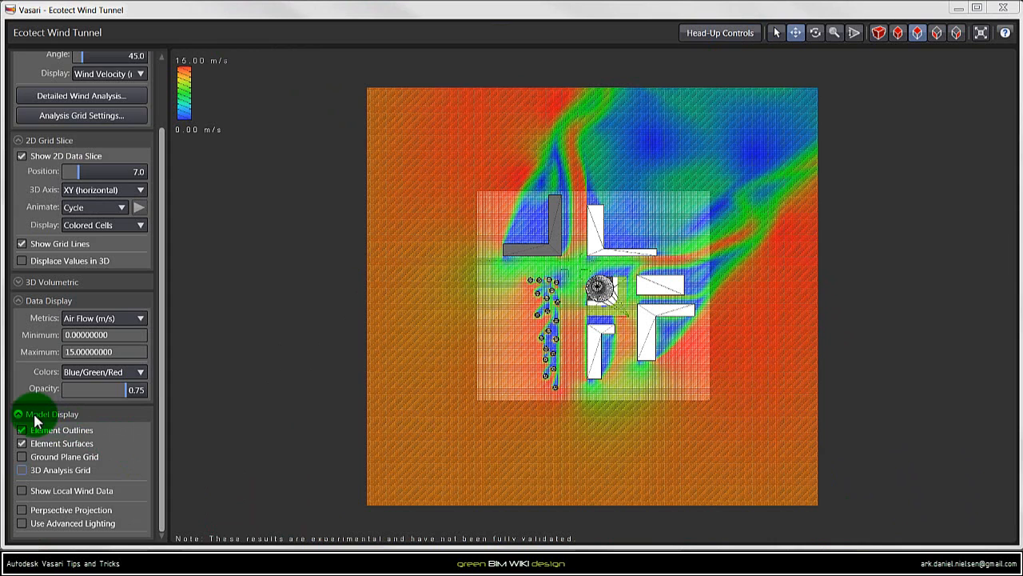
mouse_move(67, 477)
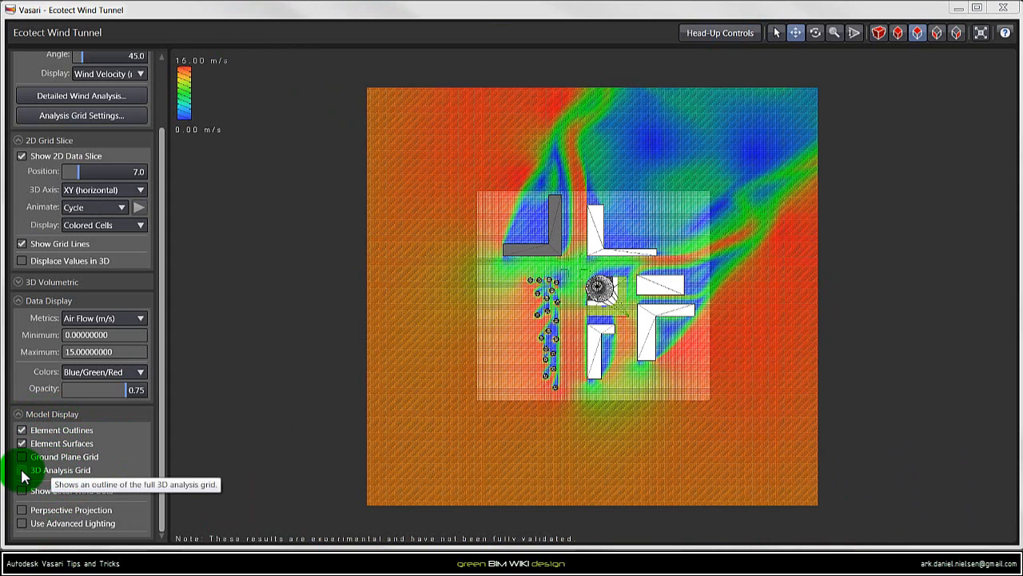
left_click(22, 470)
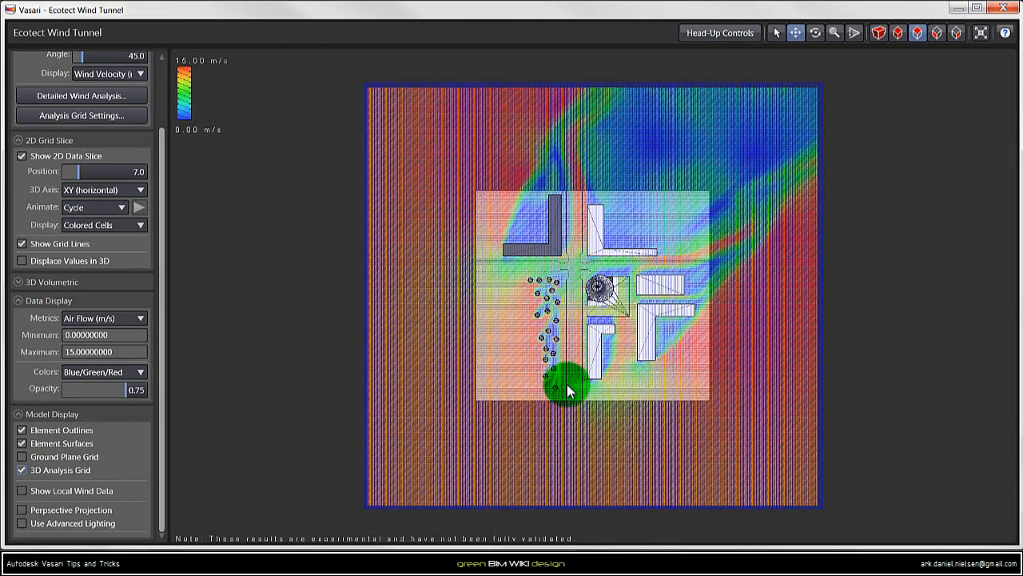
left_click_drag(567, 392, 767, 220)
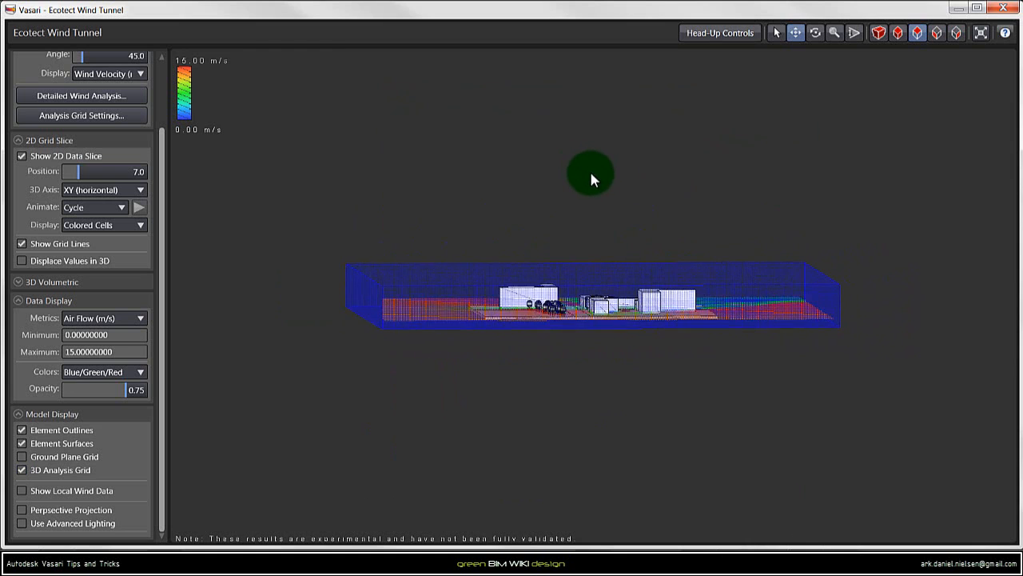
left_click_drag(592, 177, 614, 195)
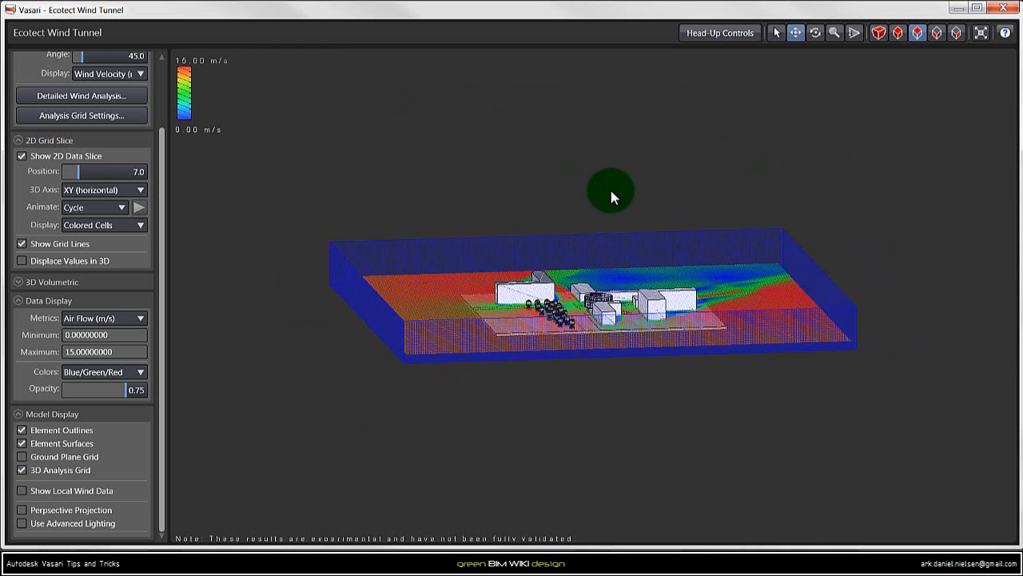
left_click_drag(611, 195, 640, 246)
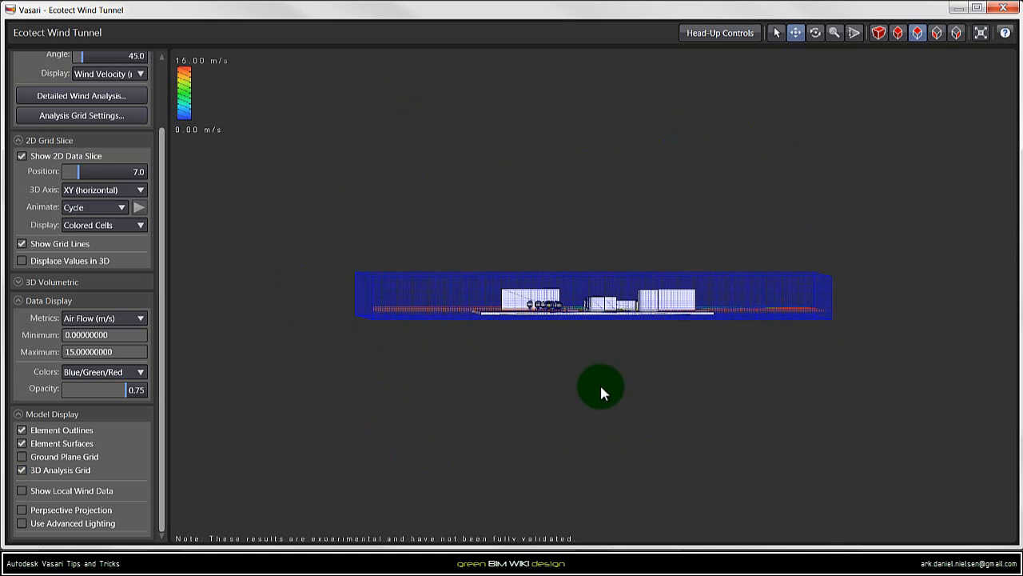
left_click_drag(602, 392, 592, 252)
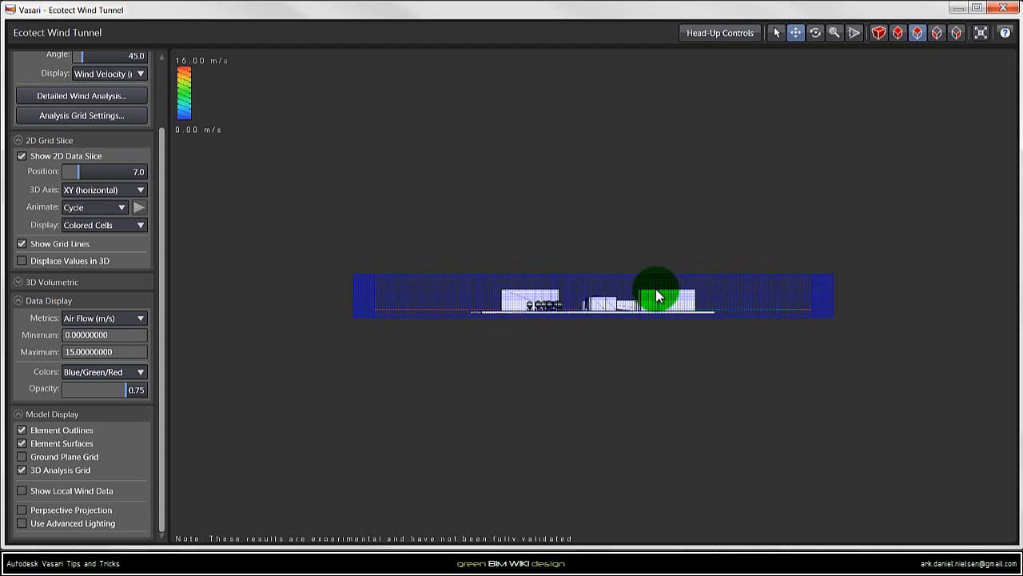
mouse_move(654, 297)
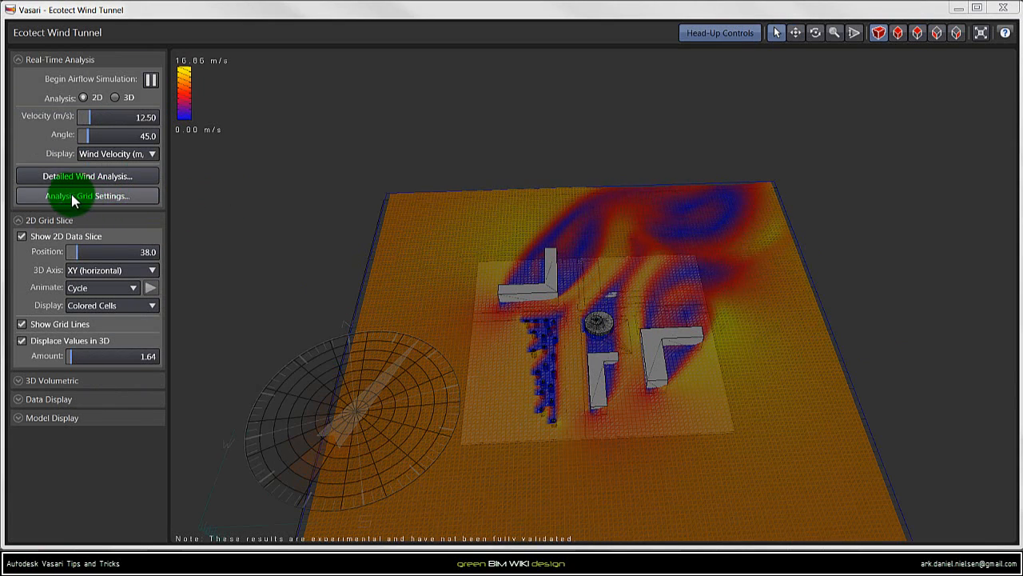
mouse_move(88, 195)
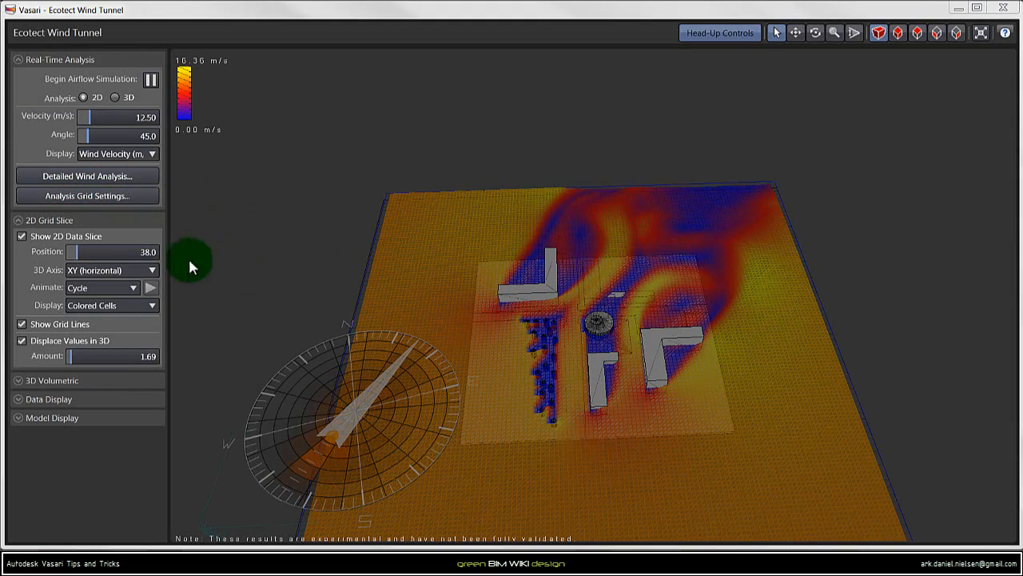
Return to a top-down view and bring up the Analysis Grid Settings dialog.
left_click_drag(92, 251, 67, 251)
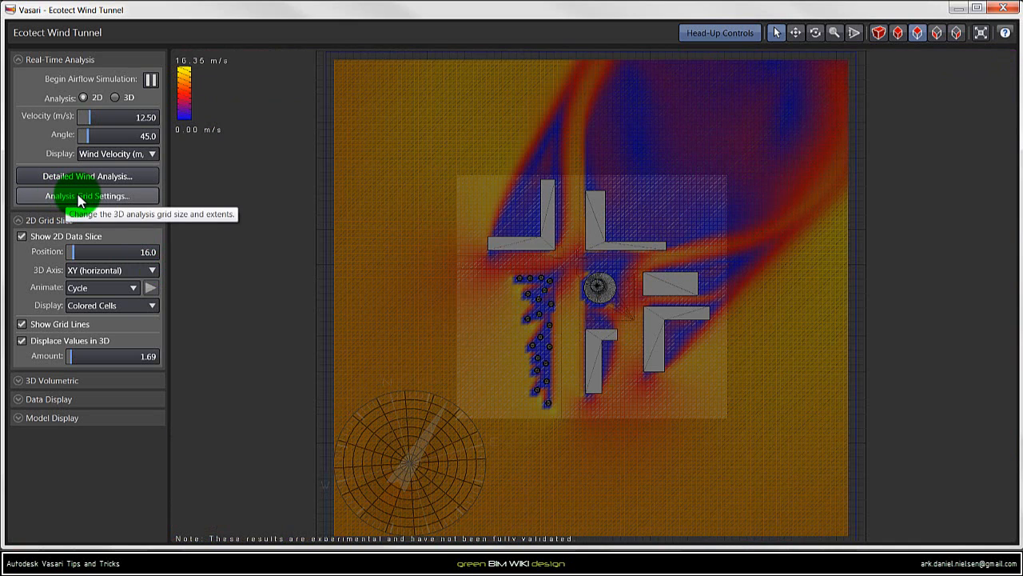
left_click(86, 195)
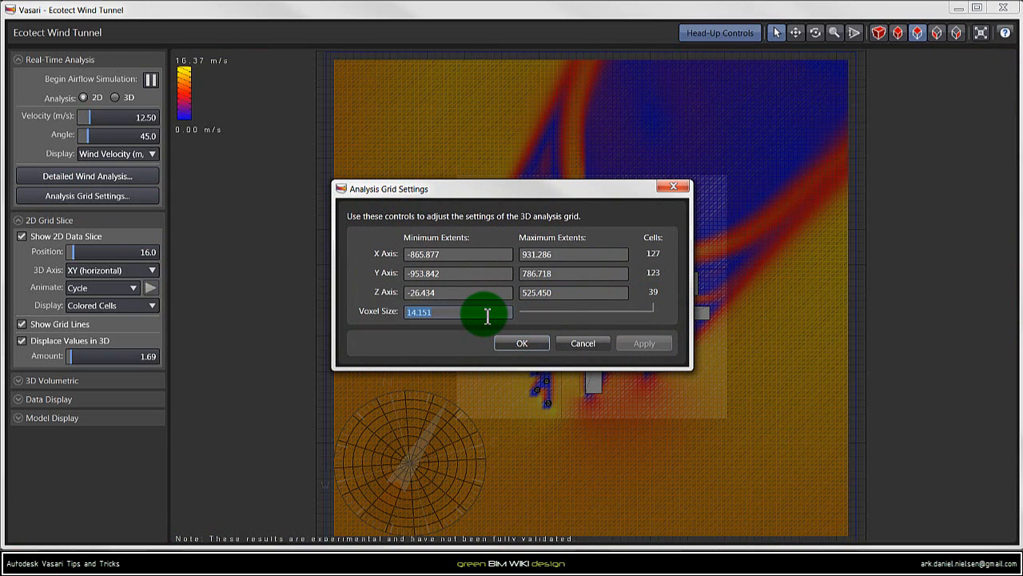
Apply voxel size 7 with Z-axis maximum 150 to refine the analysis grid.
type("7.000")
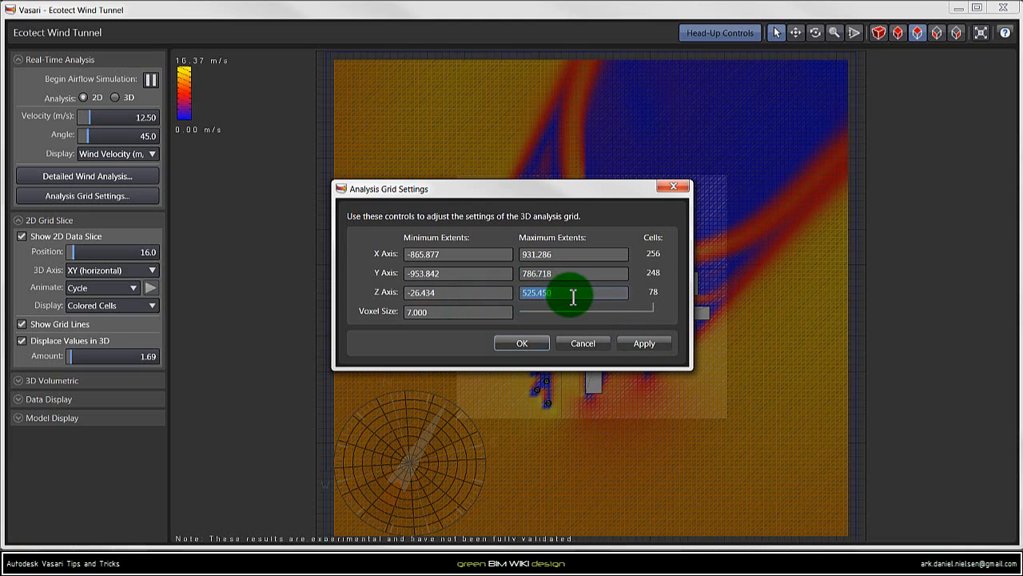
type("1")
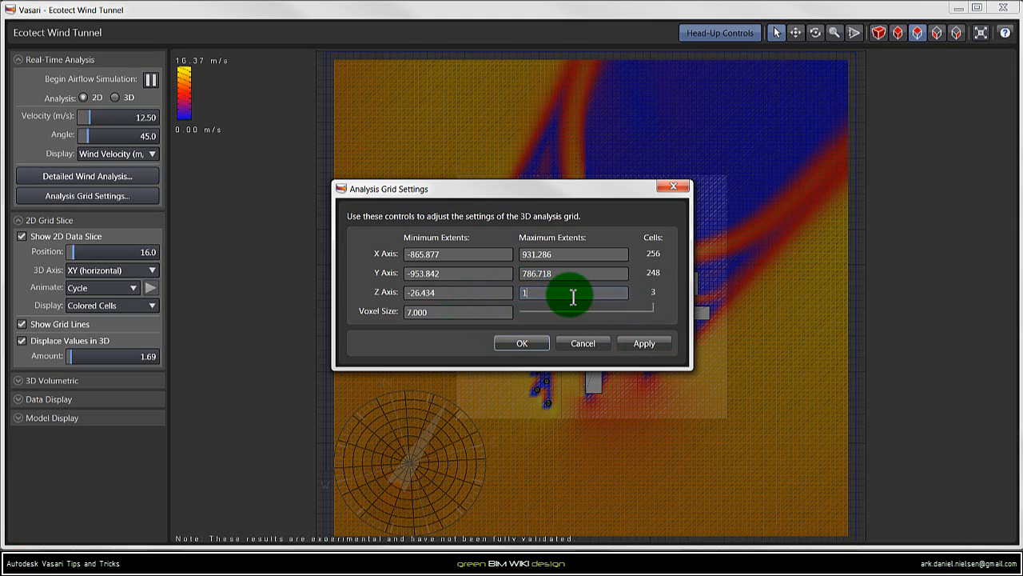
type("150")
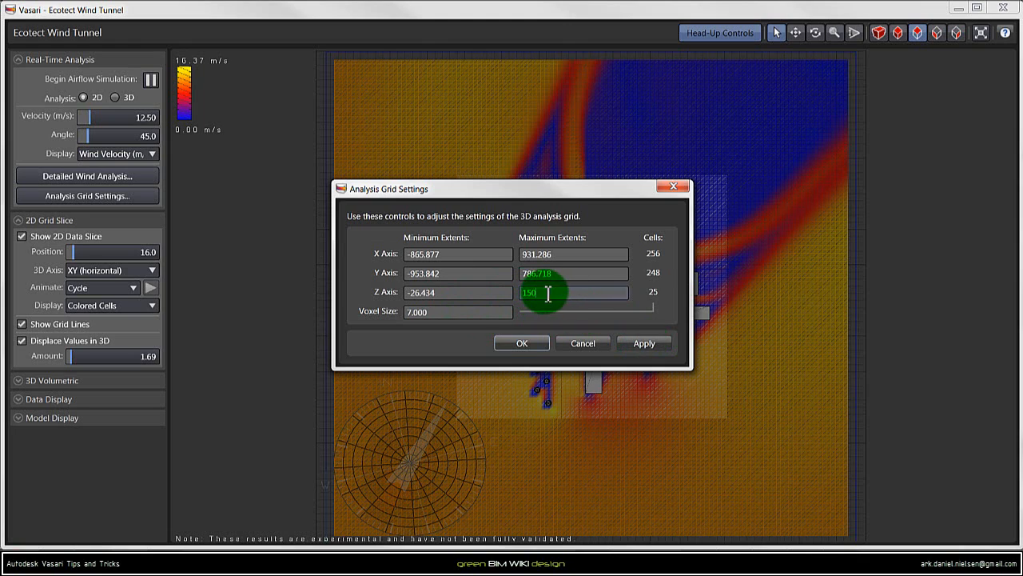
left_click(645, 342)
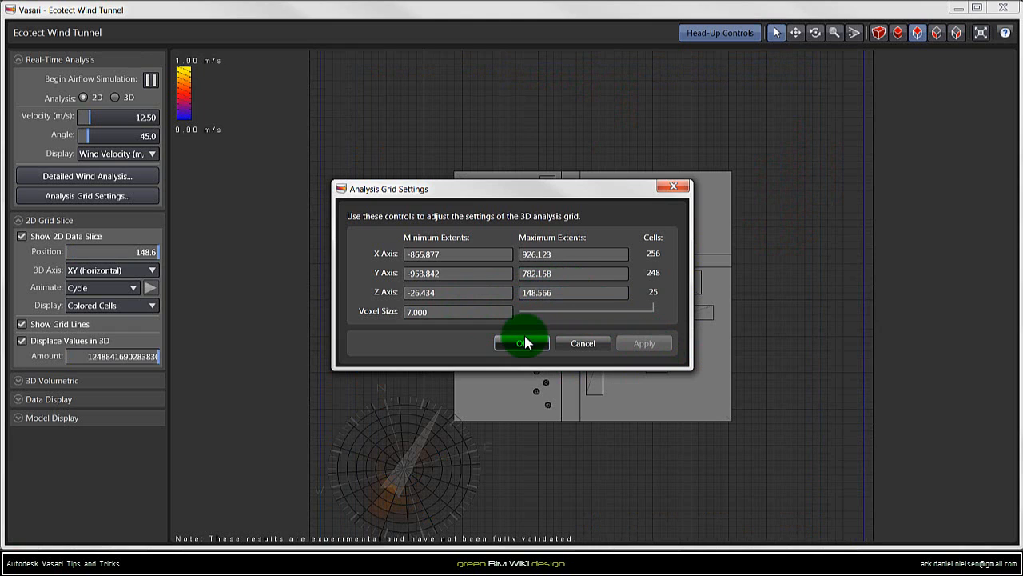
left_click(521, 342)
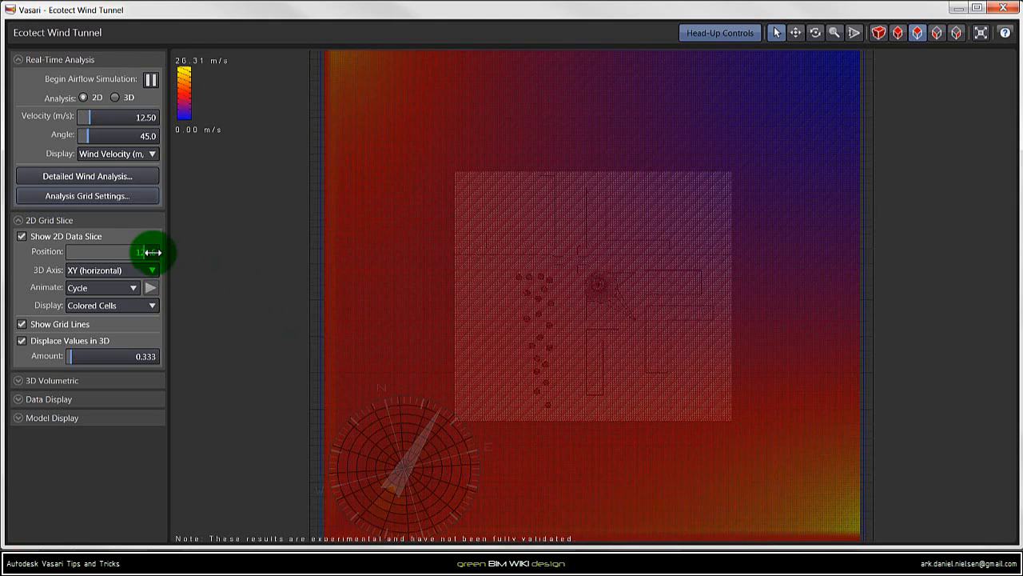
Lower the 2D grid slice position to near ground level across the refined grid.
left_click_drag(152, 251, 72, 251)
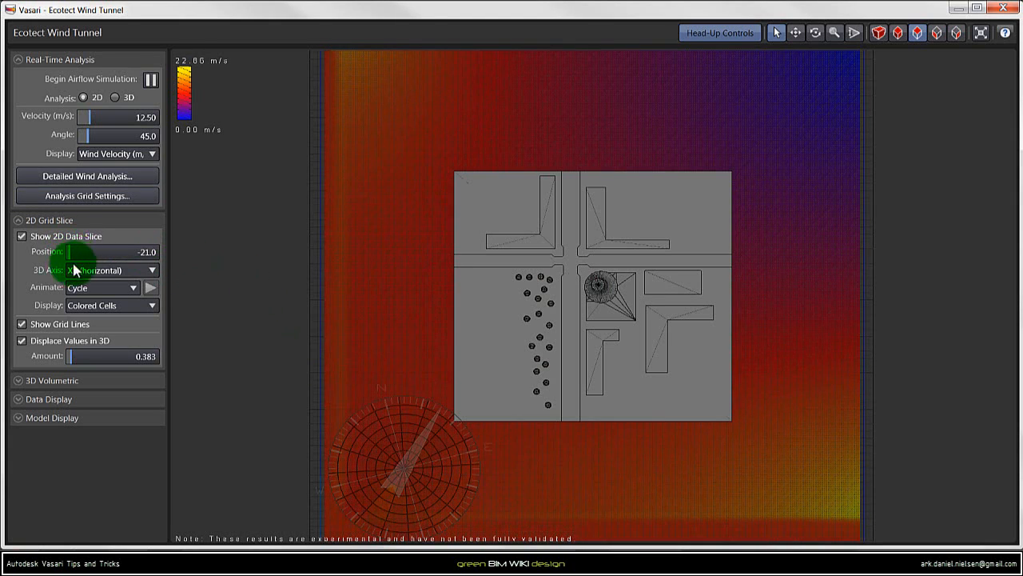
left_click_drag(72, 252, 80, 252)
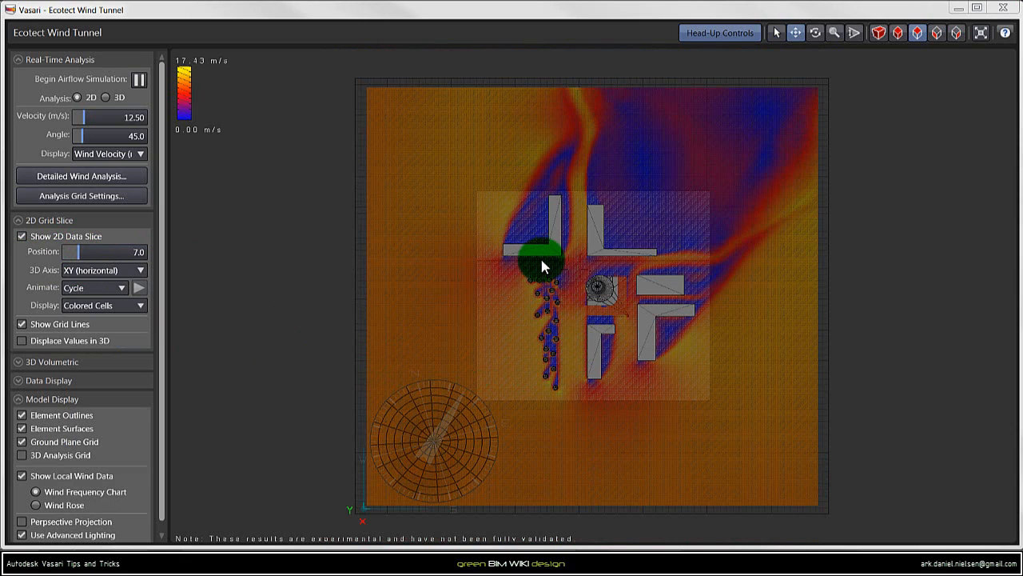
mouse_move(232, 175)
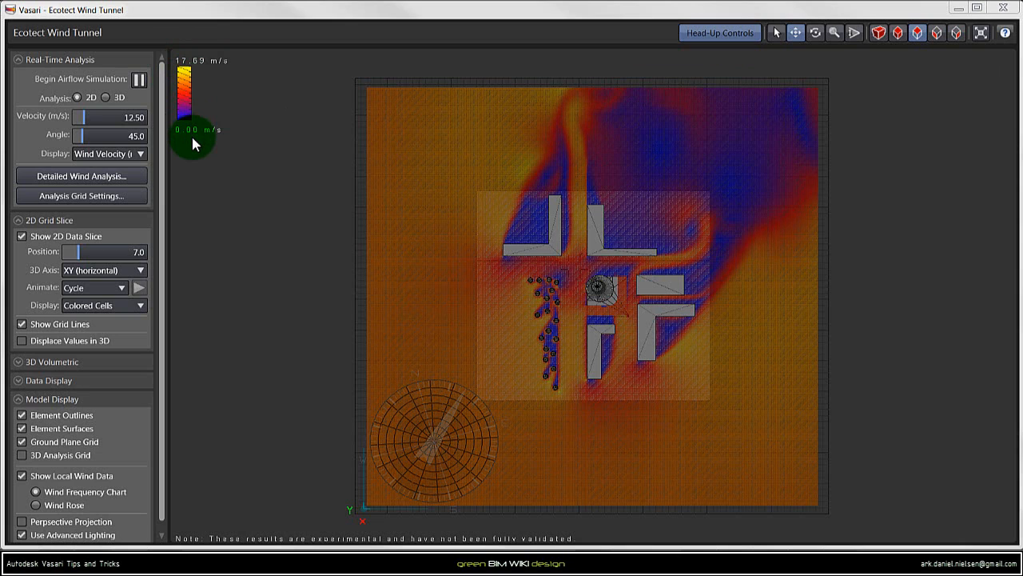
mouse_move(188, 88)
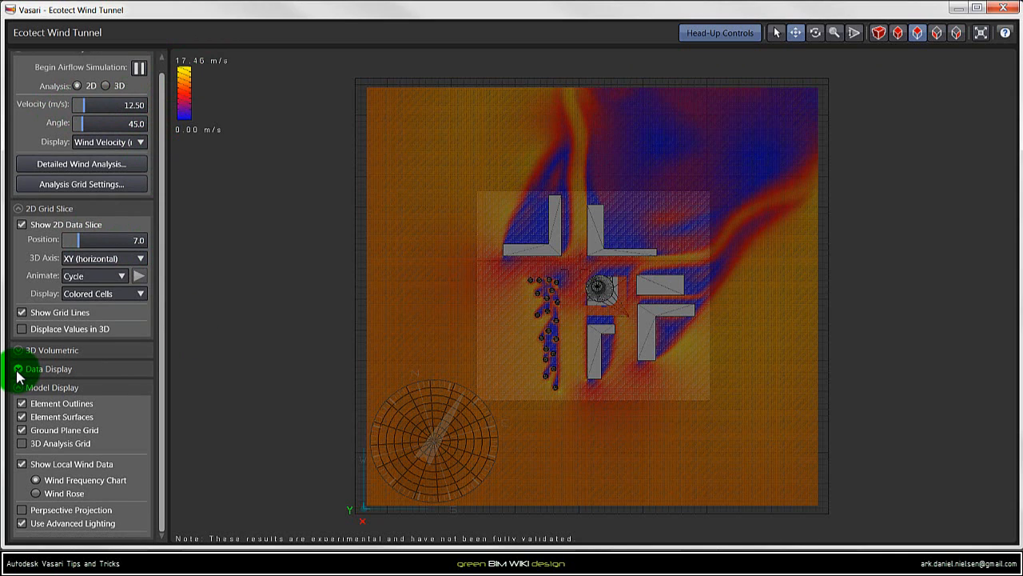
Pause the airflow simulation, freezing the low velocity slice.
left_click(14, 368)
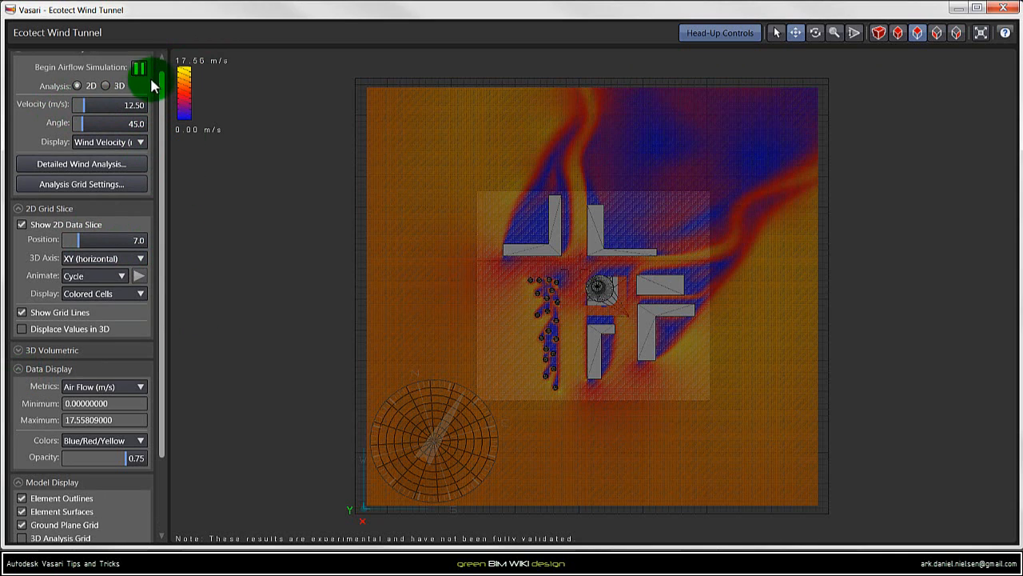
left_click(139, 68)
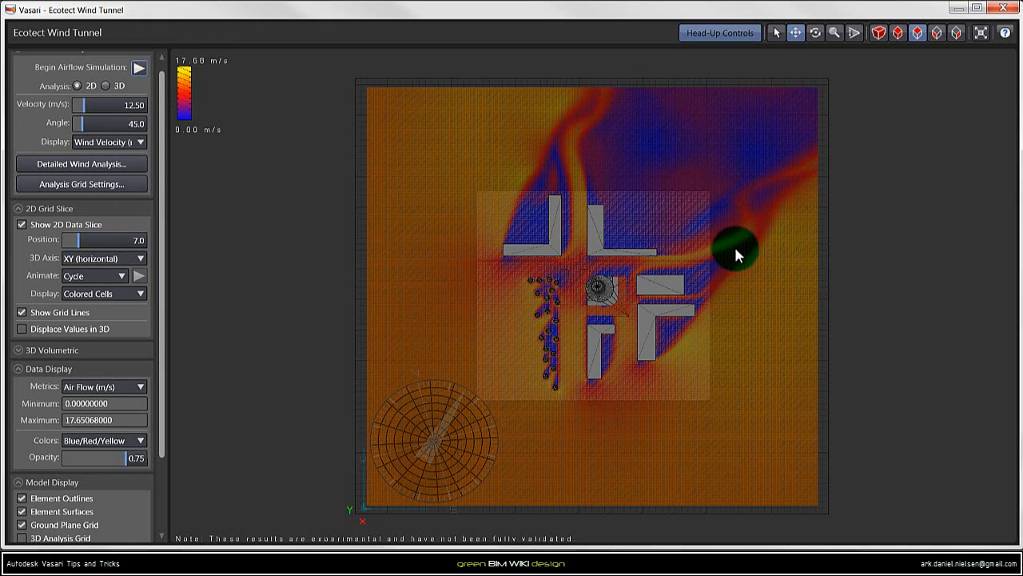
mouse_move(195, 398)
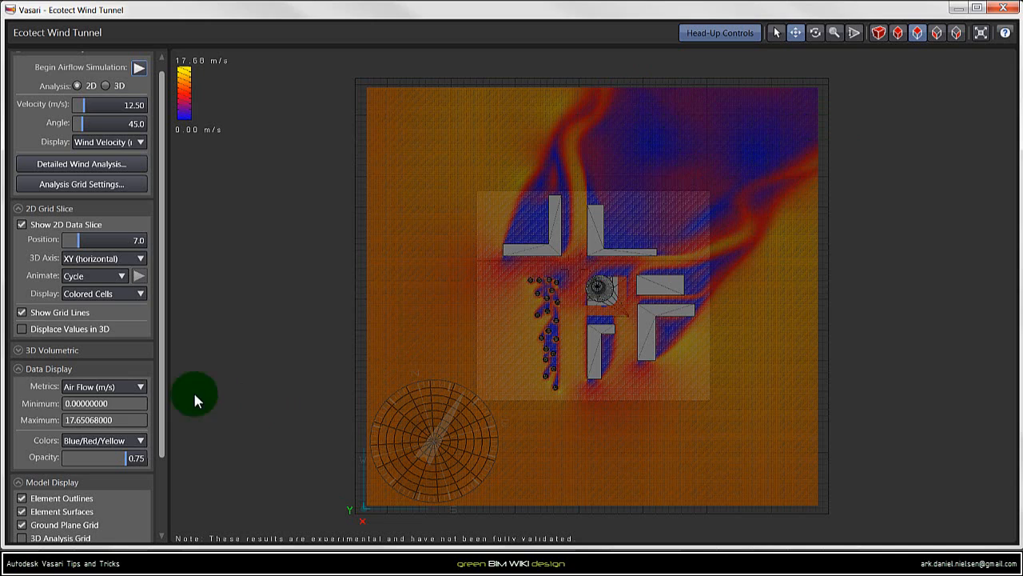
mouse_move(31, 410)
type("20.00000000")
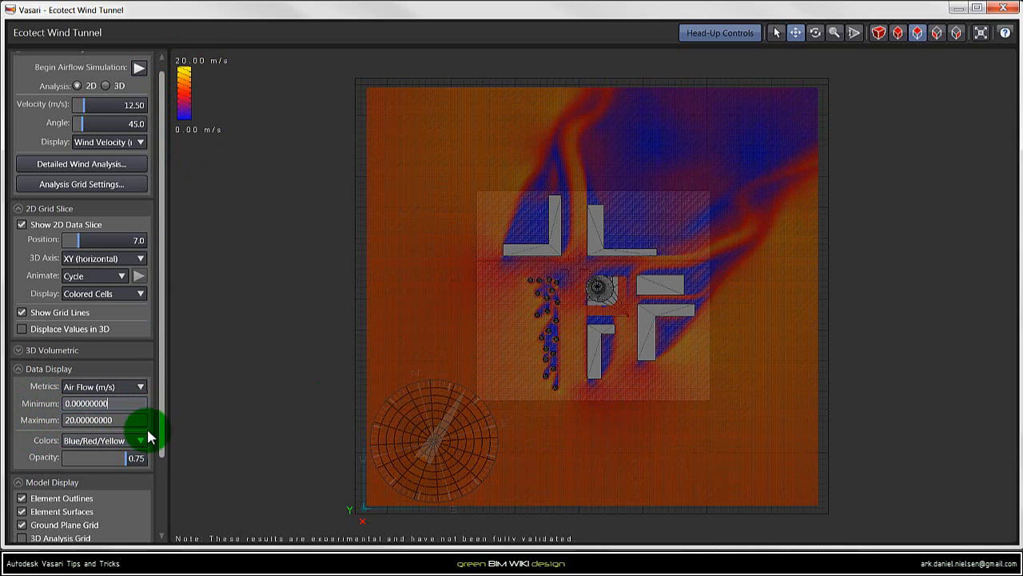
mouse_move(592, 160)
type("5.00000000")
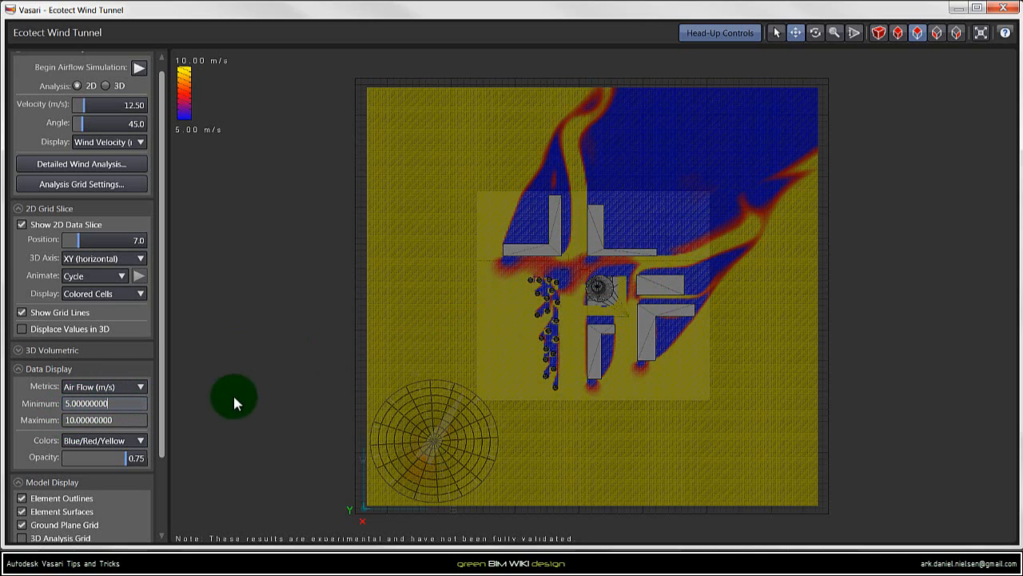
Switch the slice colour scheme to Grey Scale, then to Blue/Green/Red.
left_click(141, 441)
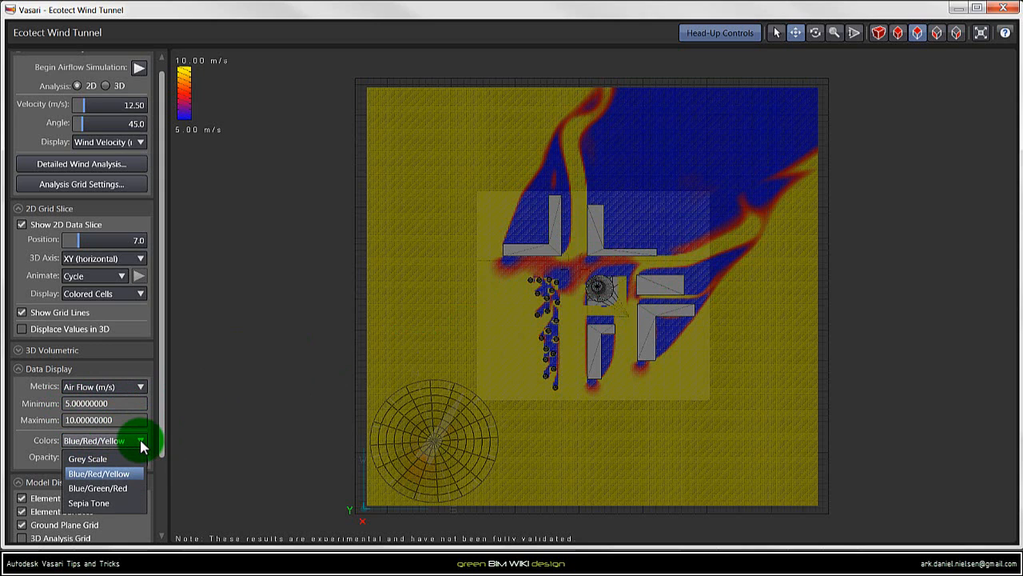
left_click(86, 457)
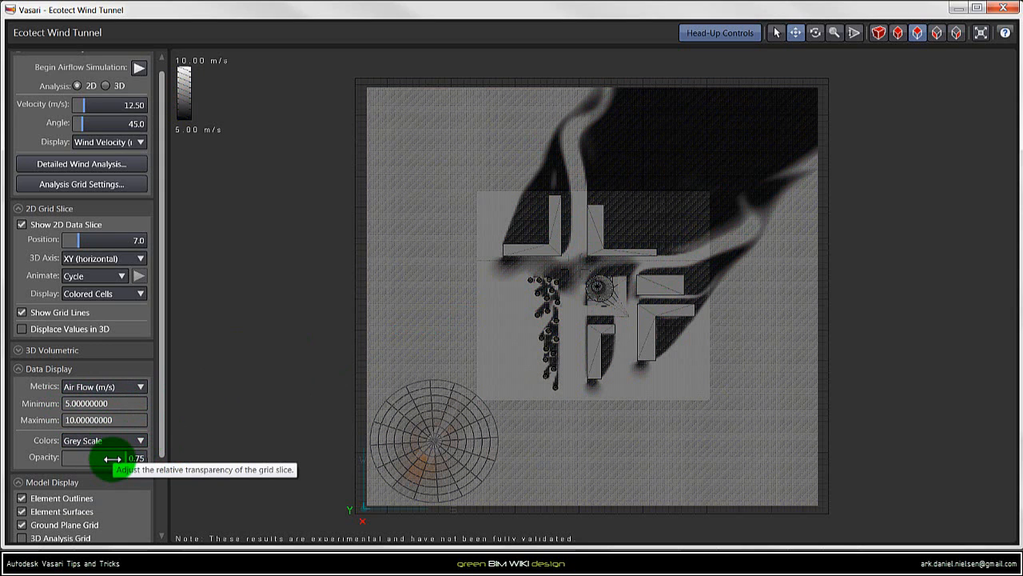
left_click(141, 440)
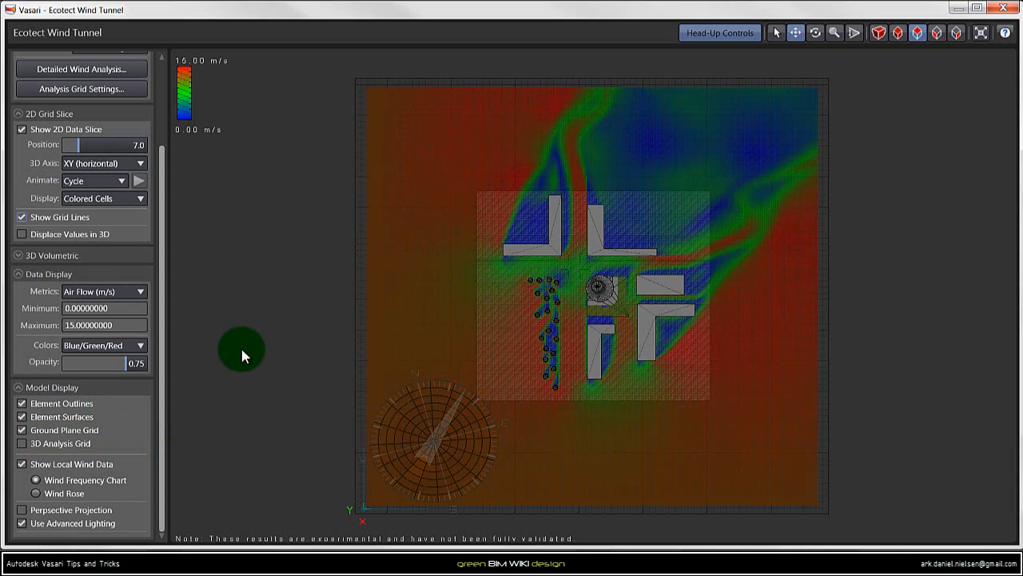
mouse_move(355, 403)
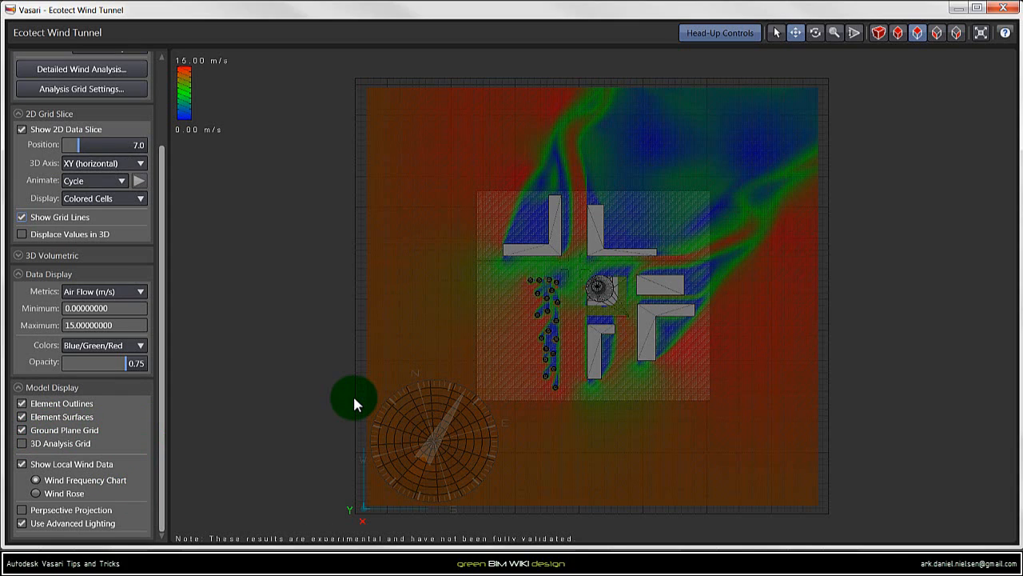
mouse_move(367, 380)
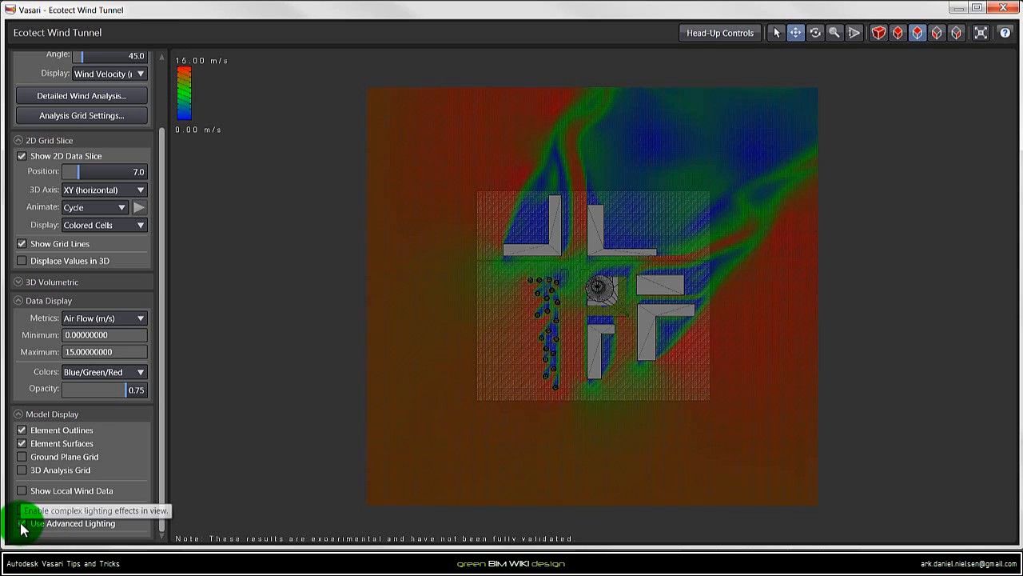
Turn off Use Advanced Lighting in Model Display.
left_click(22, 523)
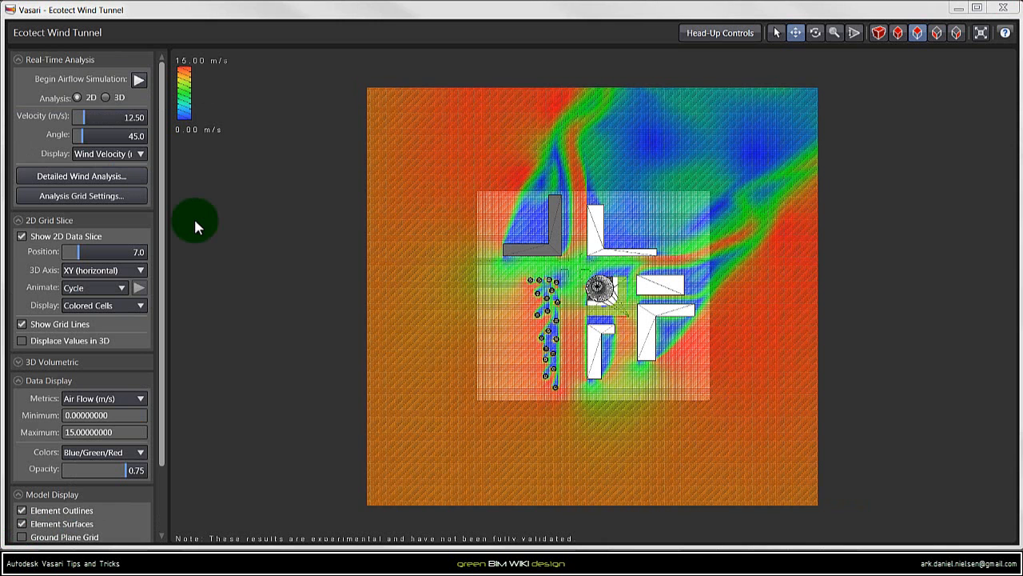
mouse_move(64, 195)
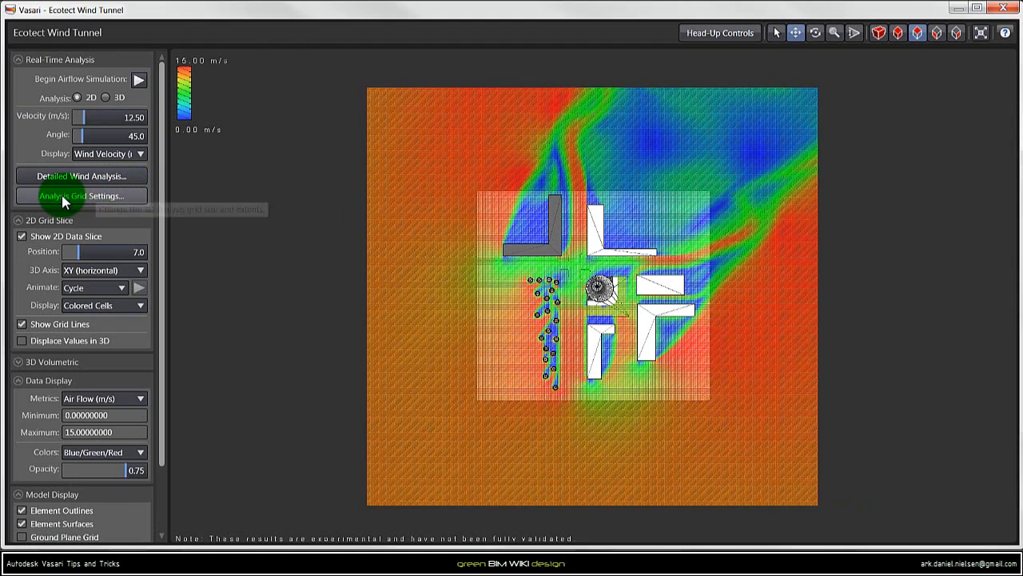
Reopen Analysis Grid Settings to review the 7.000 voxel size and cell counts.
left_click(80, 195)
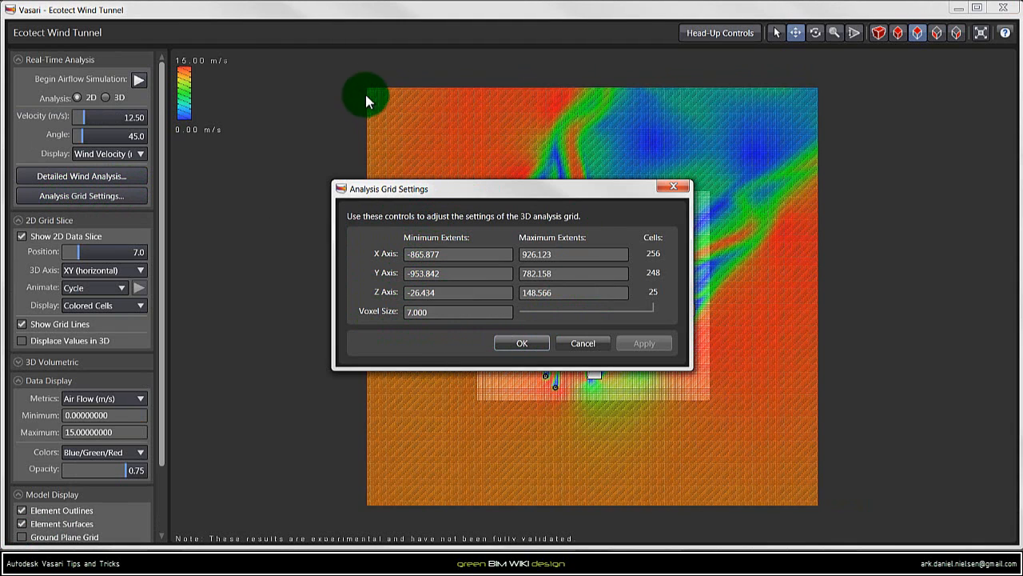
mouse_move(803, 94)
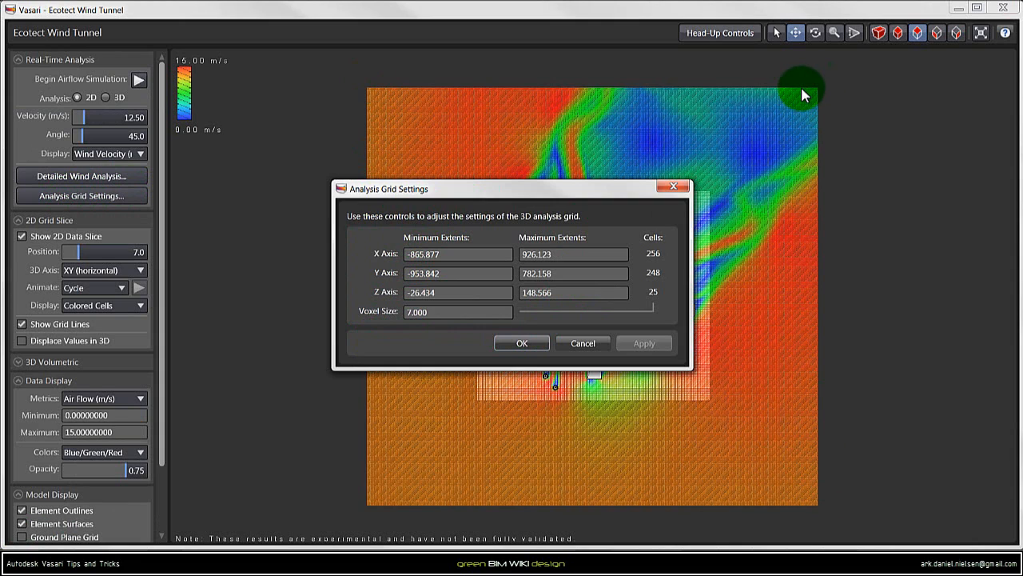
mouse_move(743, 131)
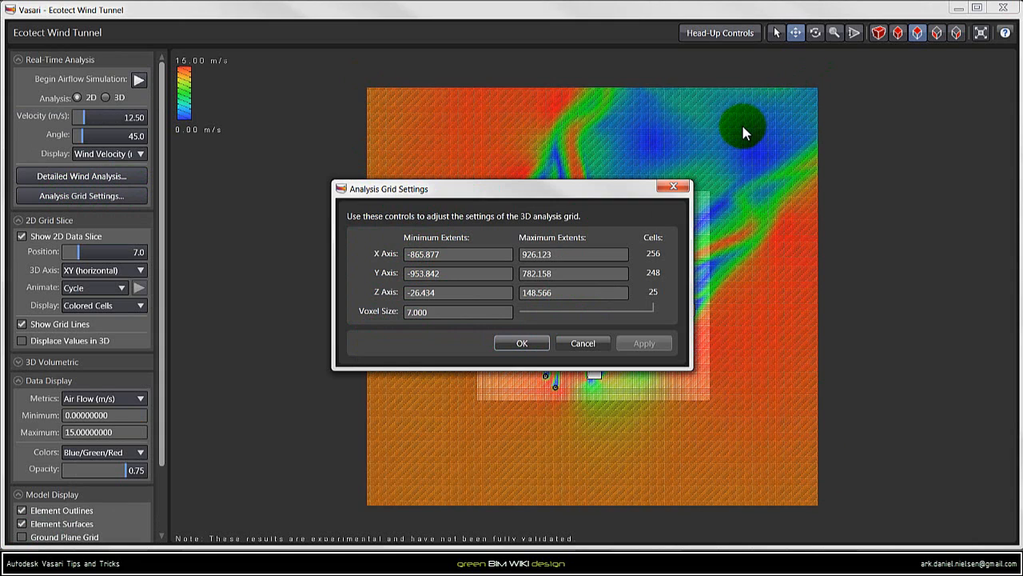
mouse_move(753, 403)
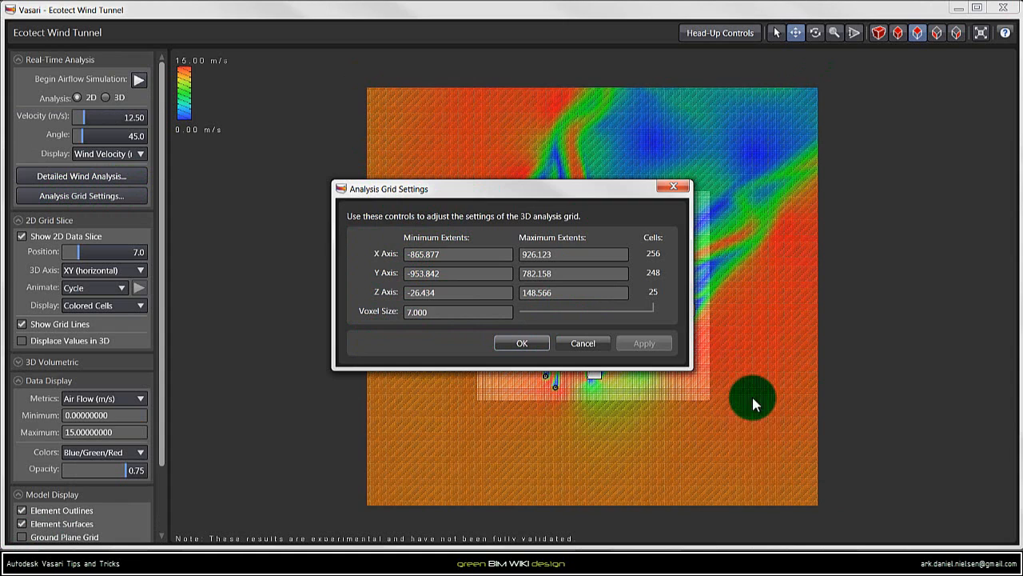
mouse_move(435, 131)
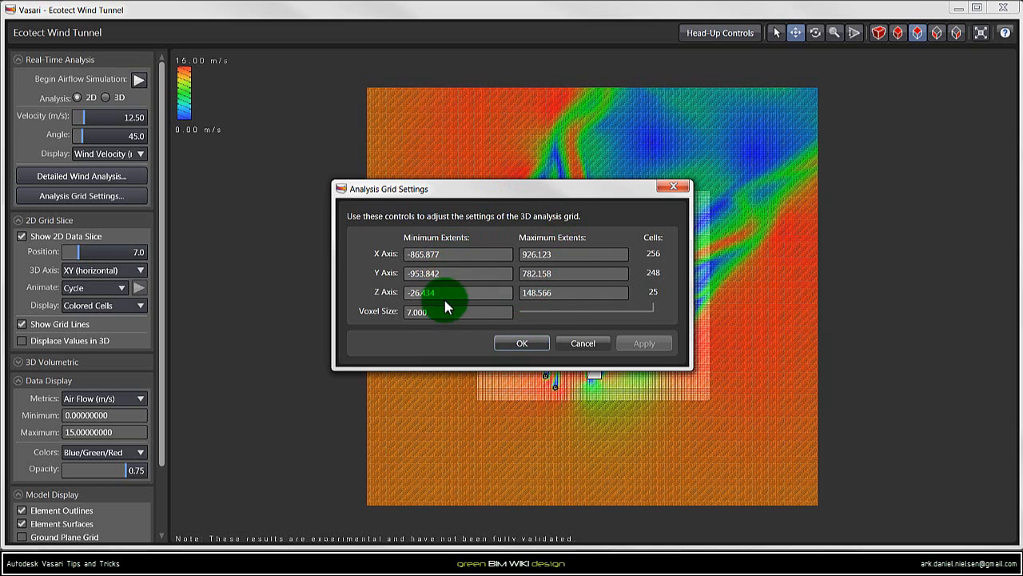
mouse_move(493, 255)
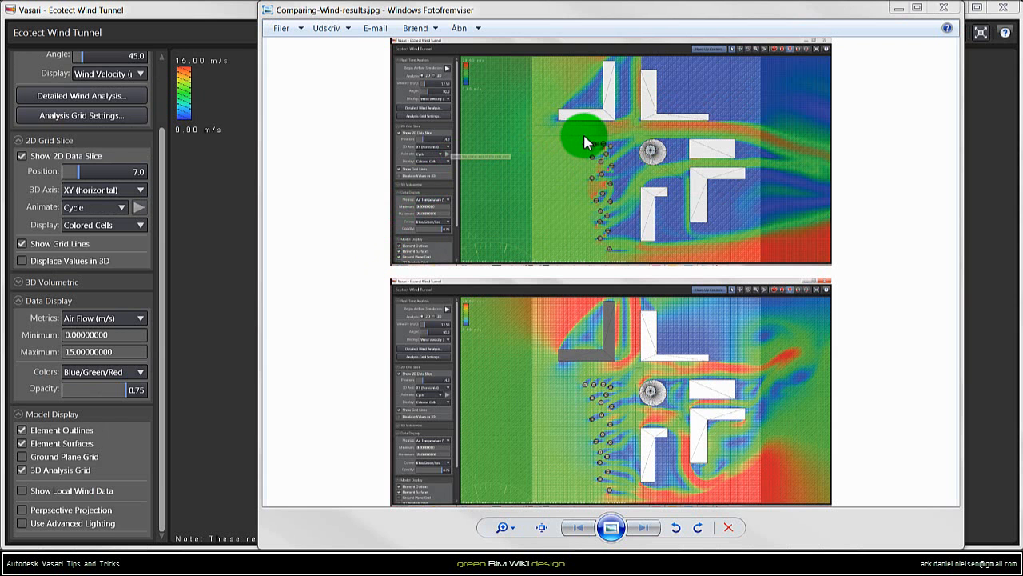
mouse_move(536, 169)
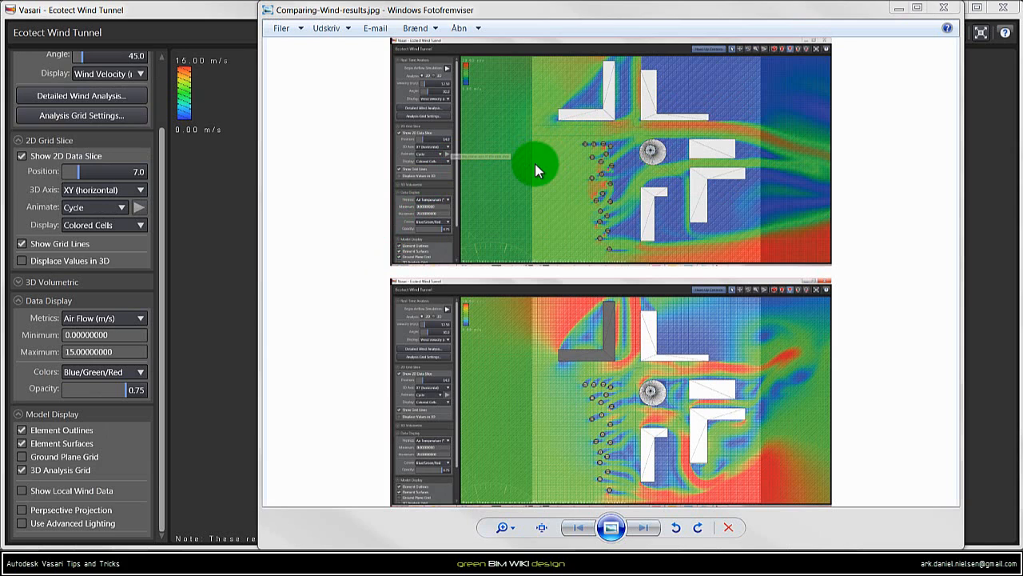
mouse_move(542, 159)
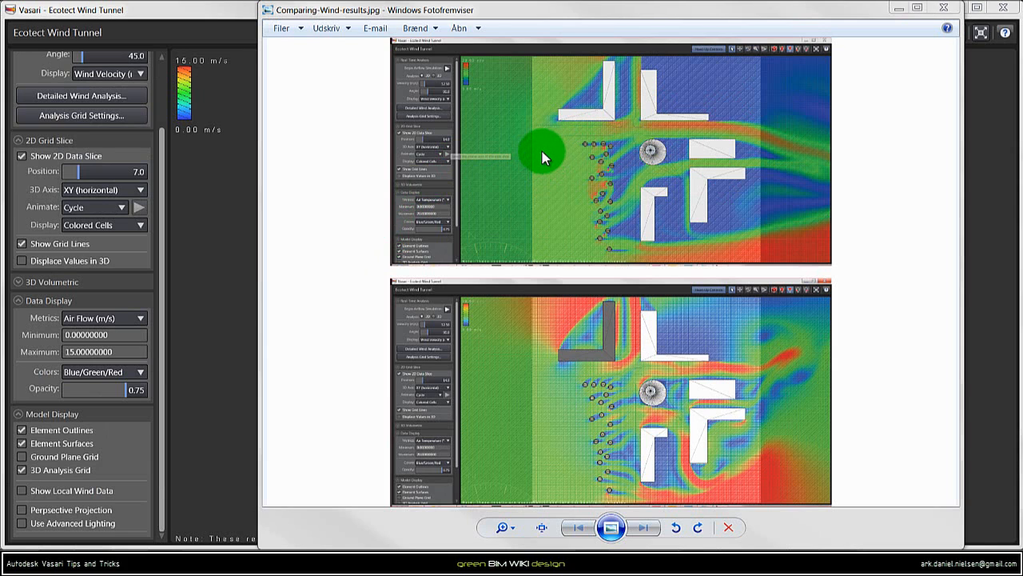
mouse_move(583, 80)
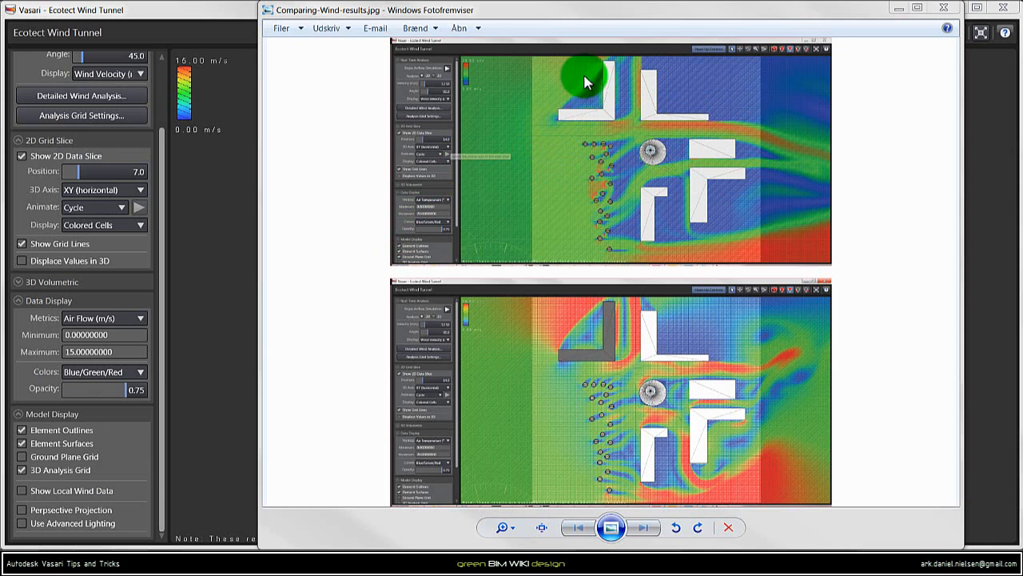
mouse_move(583, 147)
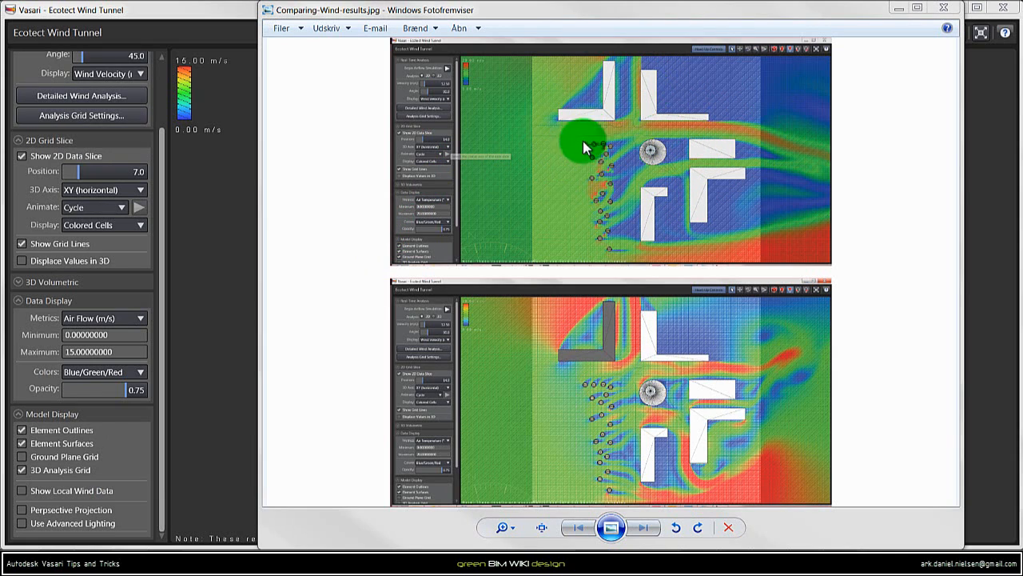
mouse_move(559, 382)
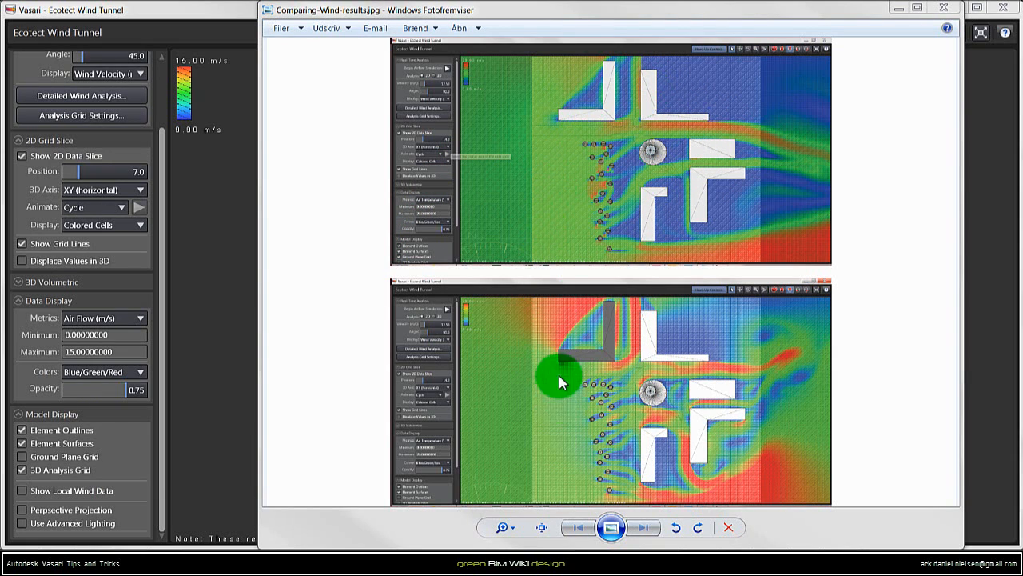
mouse_move(626, 423)
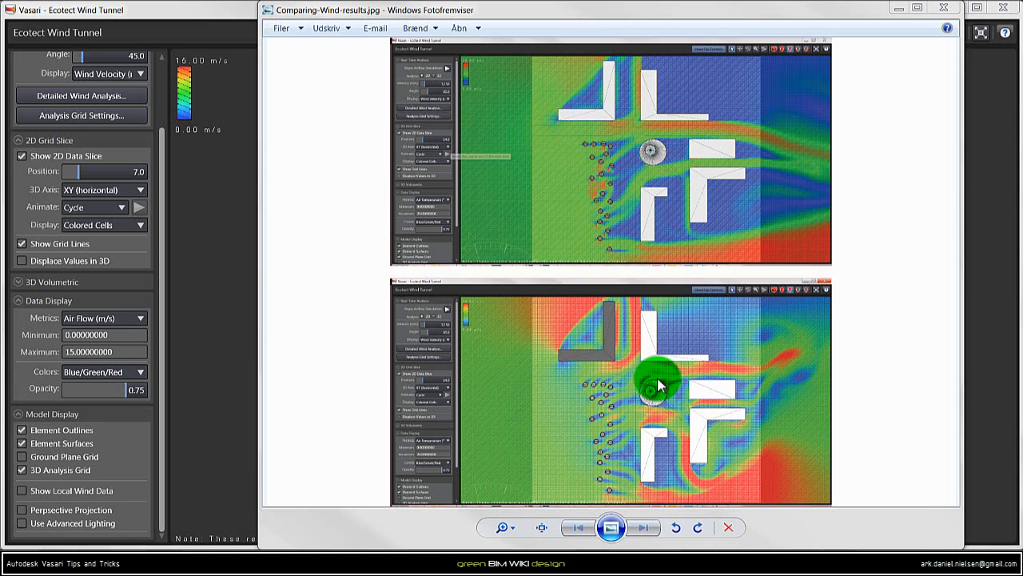
mouse_move(640, 438)
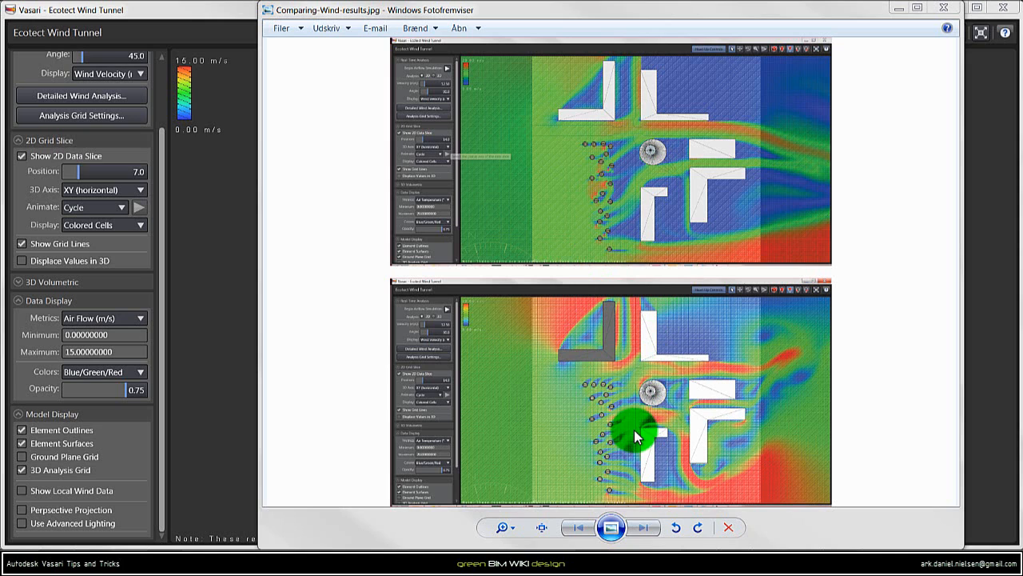